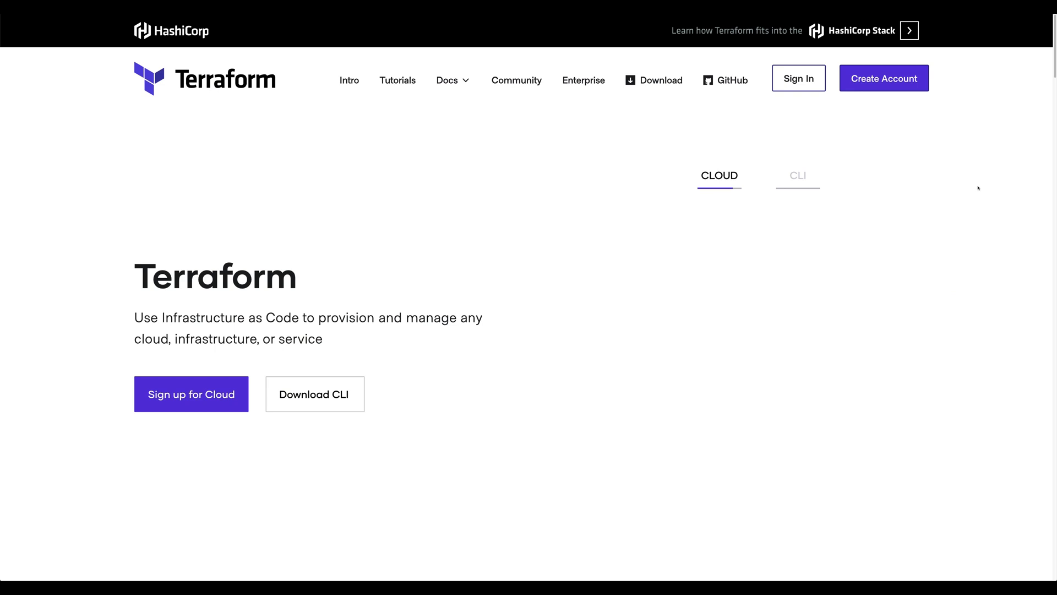
- View Terraform's CLI example, then copy the terraform-provider-aiven repository's clone address
left_click(798, 176)
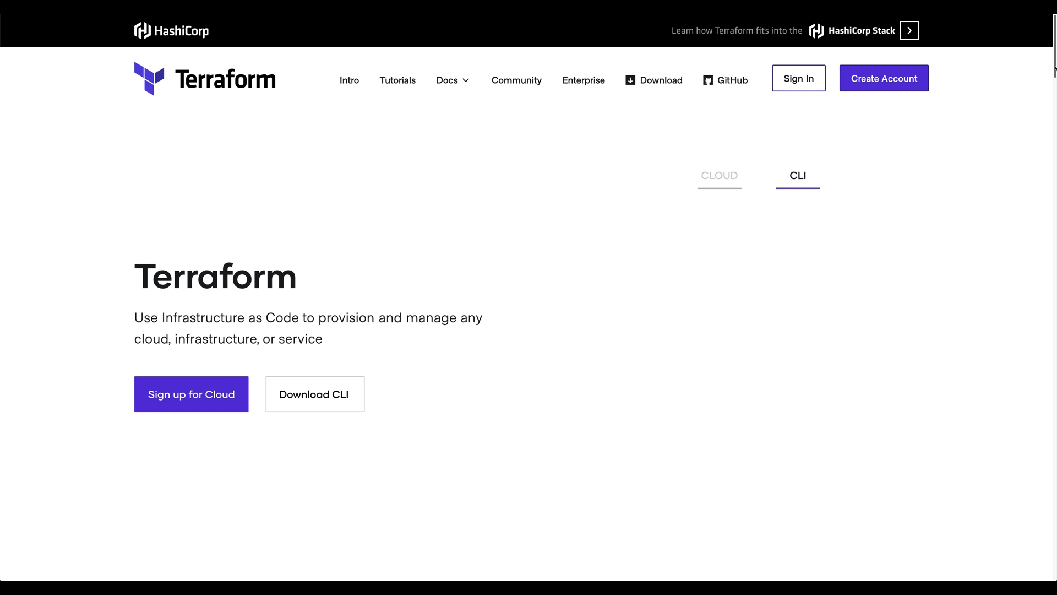
scroll("down", 3)
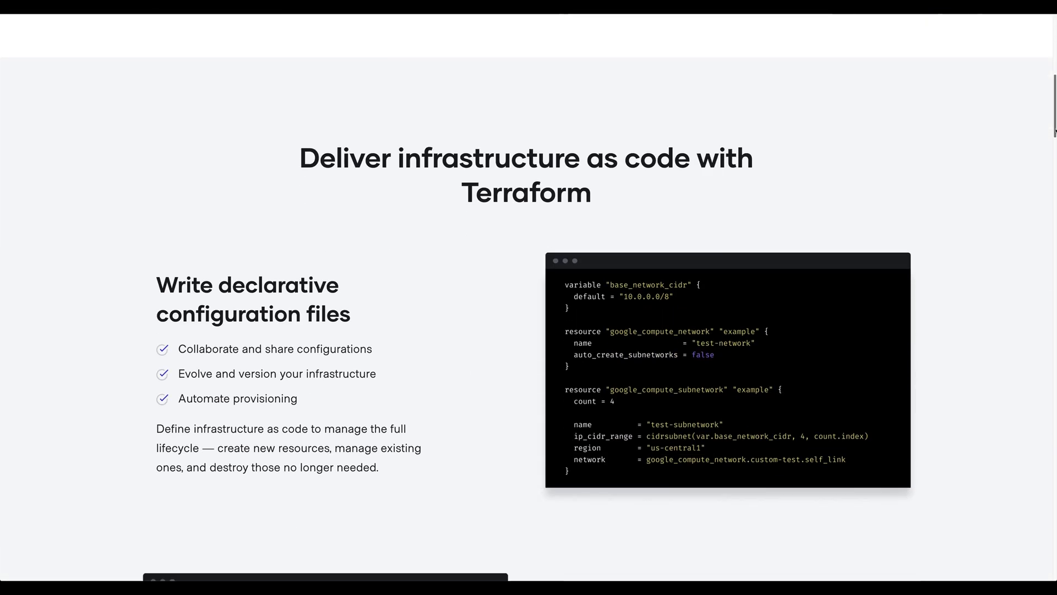
scroll("down", 3)
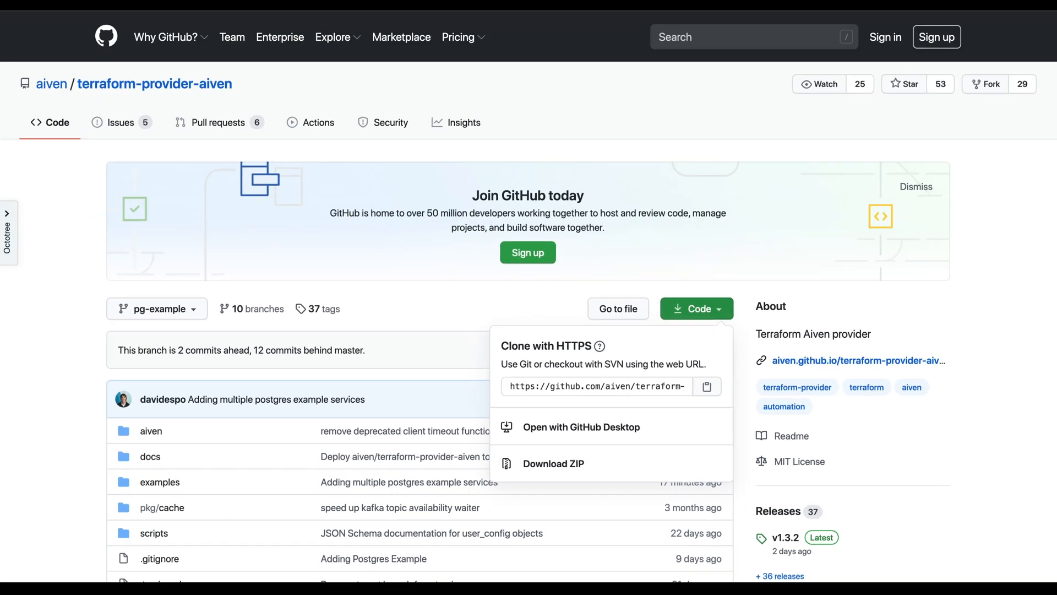
left_click(160, 481)
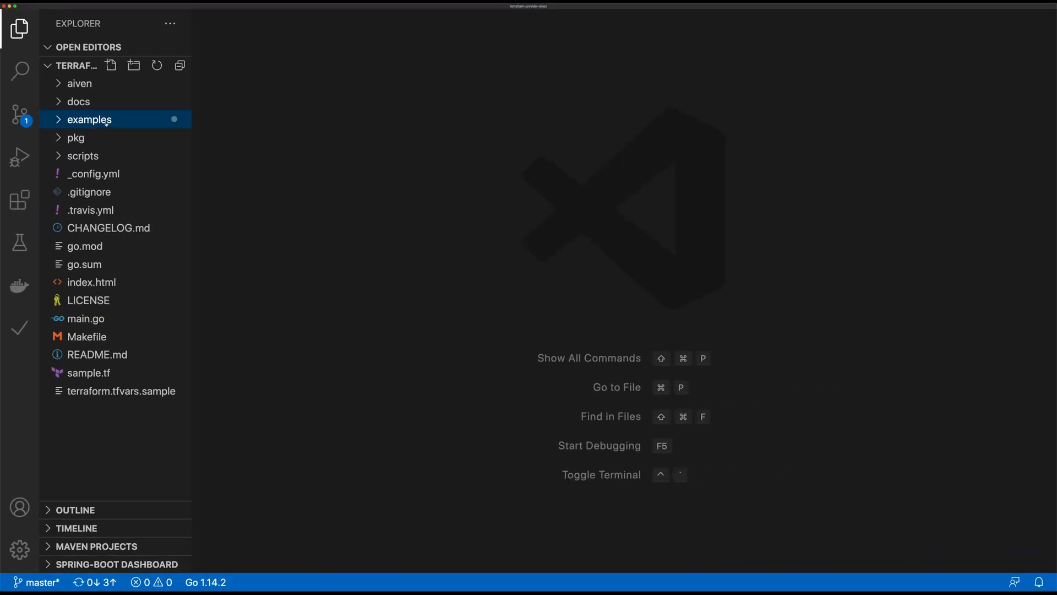
- Open examples/postgres/secrets.tfvars.tmp and enter the name secrets.tfvars
left_click(90, 120)
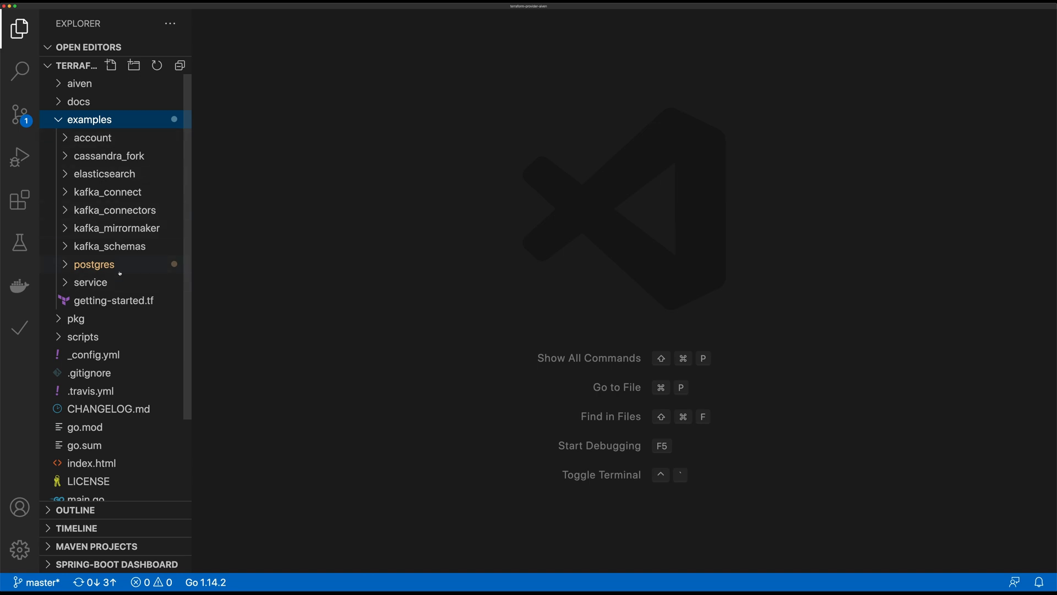
left_click(94, 264)
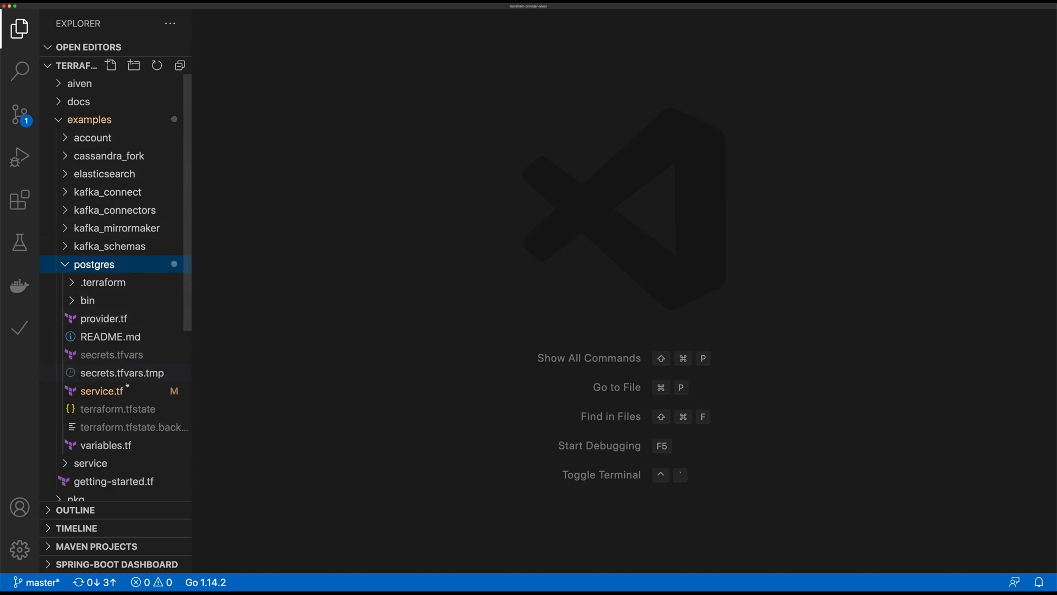
left_click(123, 372)
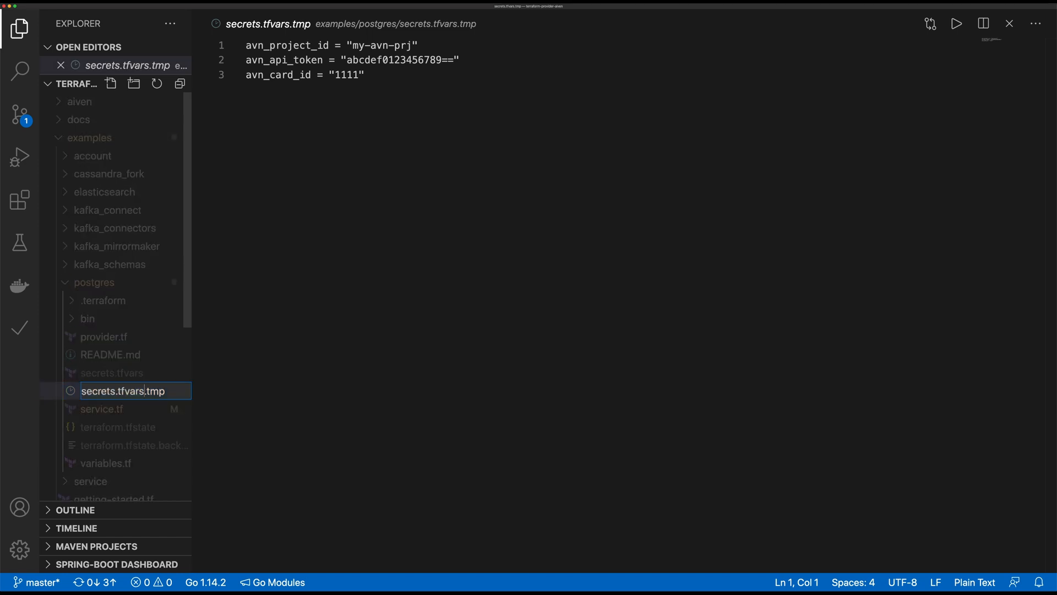
type("secrets.tfvars")
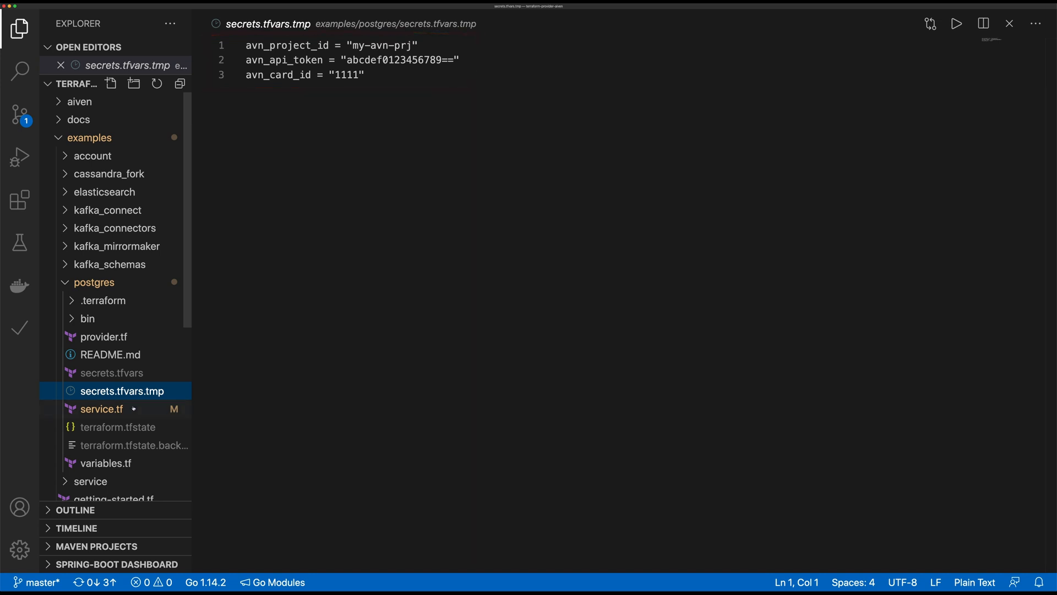
- Switch to a terminal in examples/postgres beside the empty Aiven Services page
left_click(102, 408)
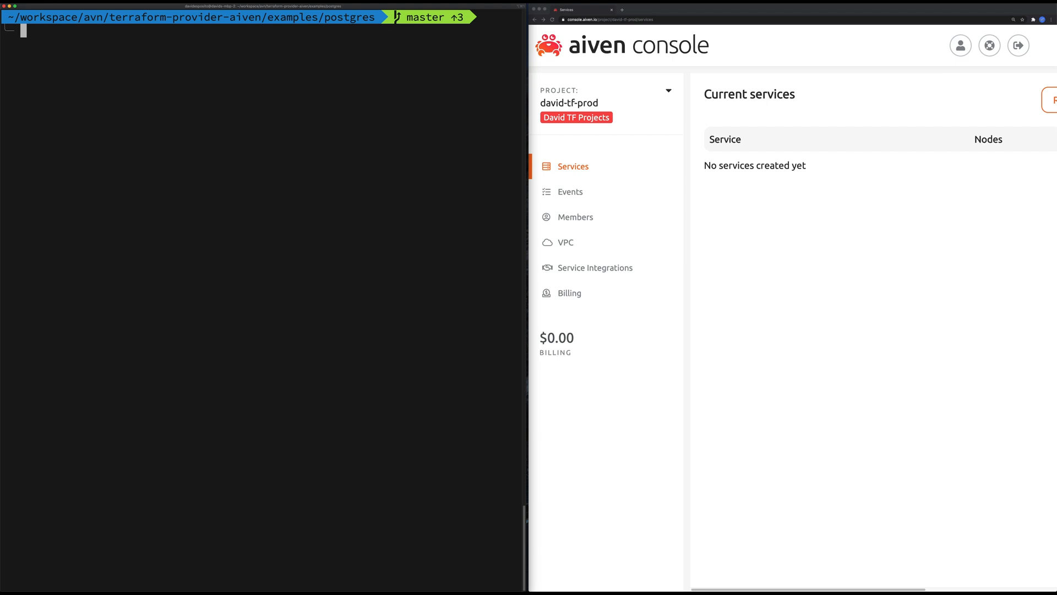
- Run terraform init and terraform apply --var-file=secrets.tfvars, approving with yes
type("terraform init")
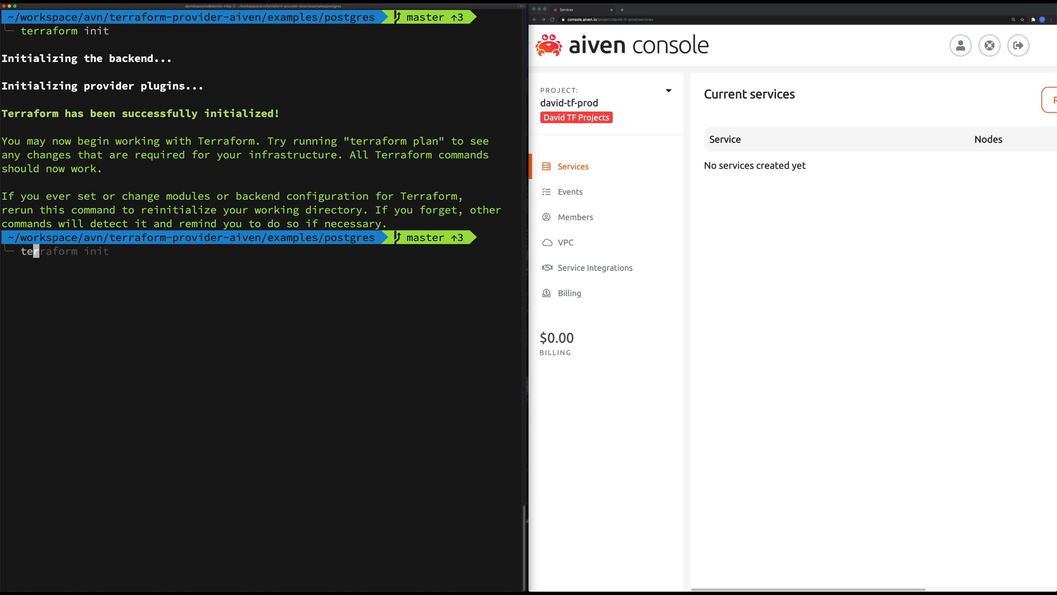
type("erraform apply --var-file=secrets.tfvars")
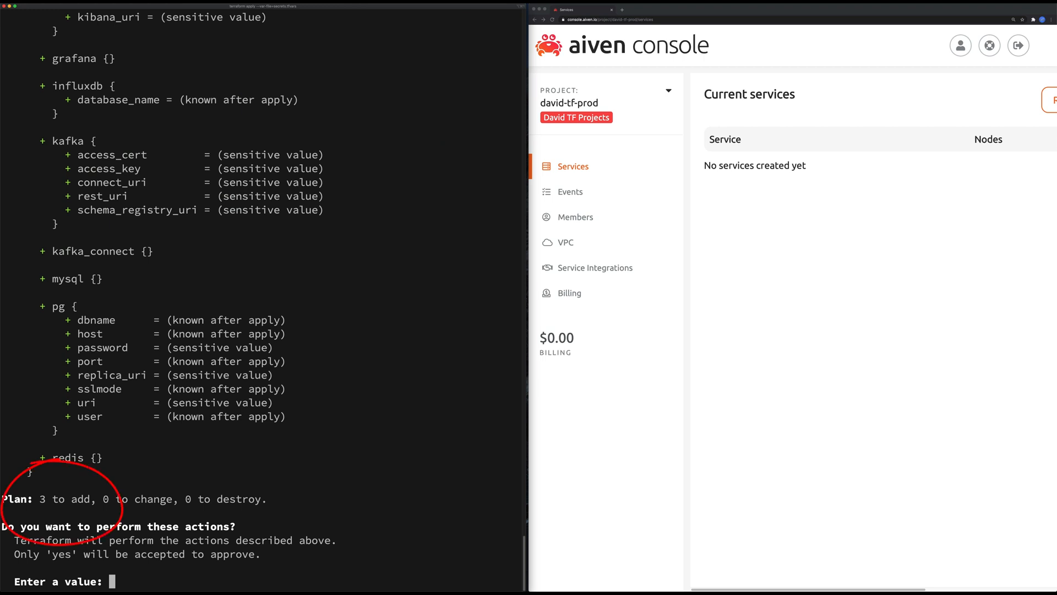
type("ye")
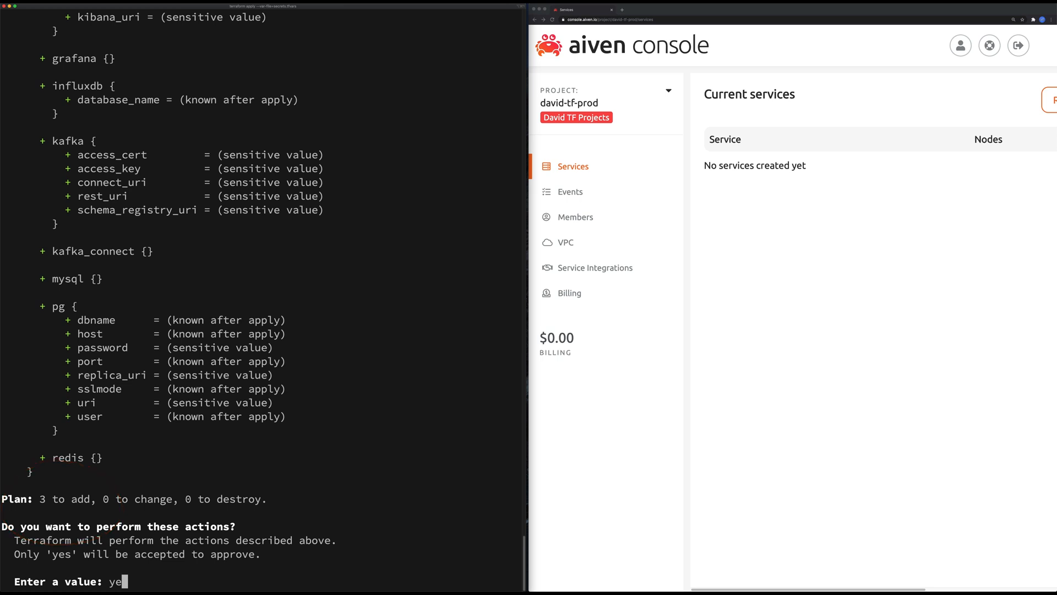
type("s")
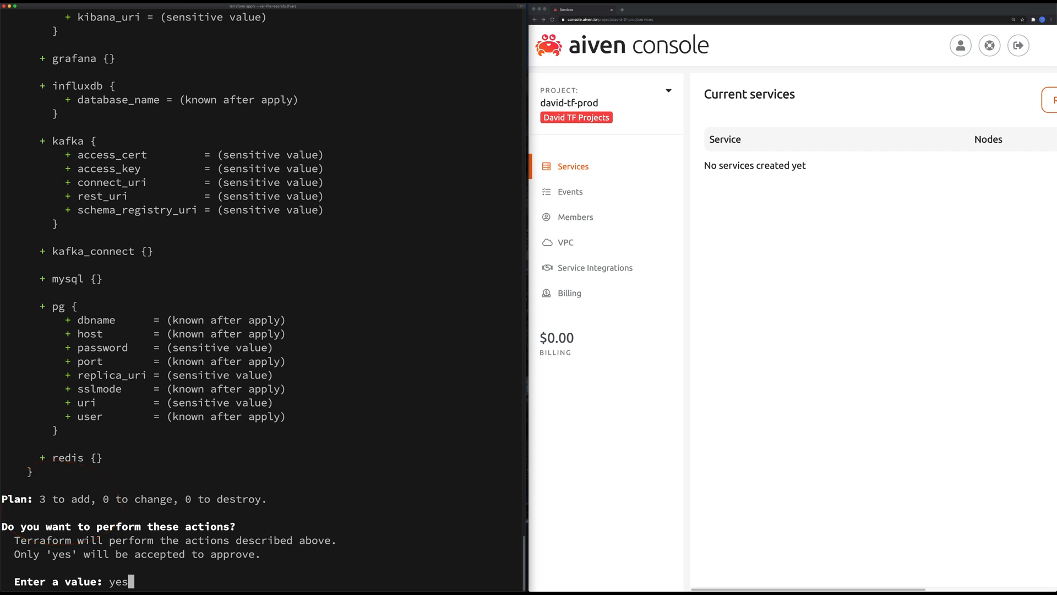
key("enter")
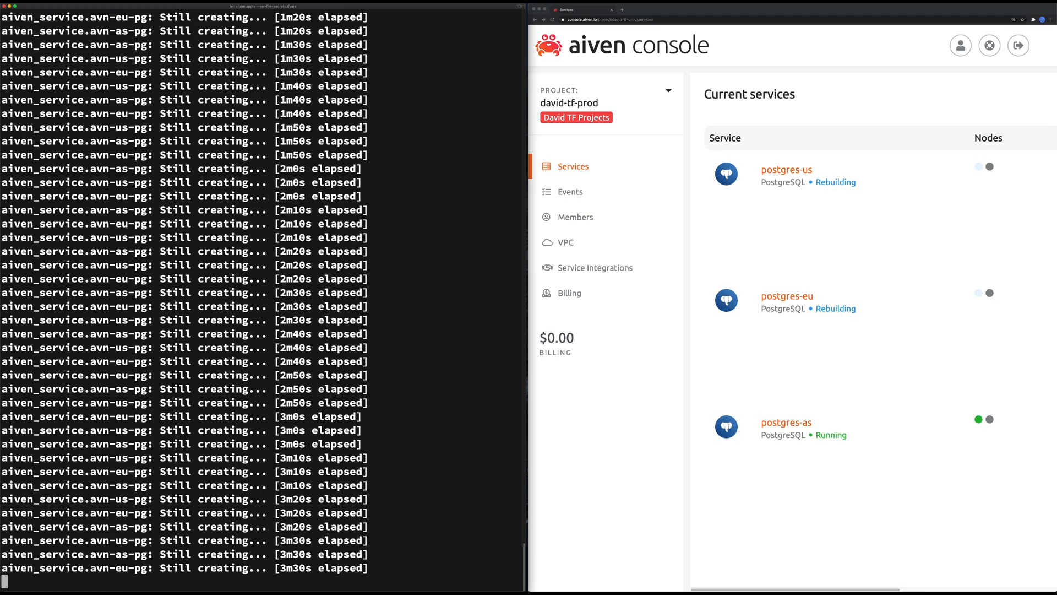